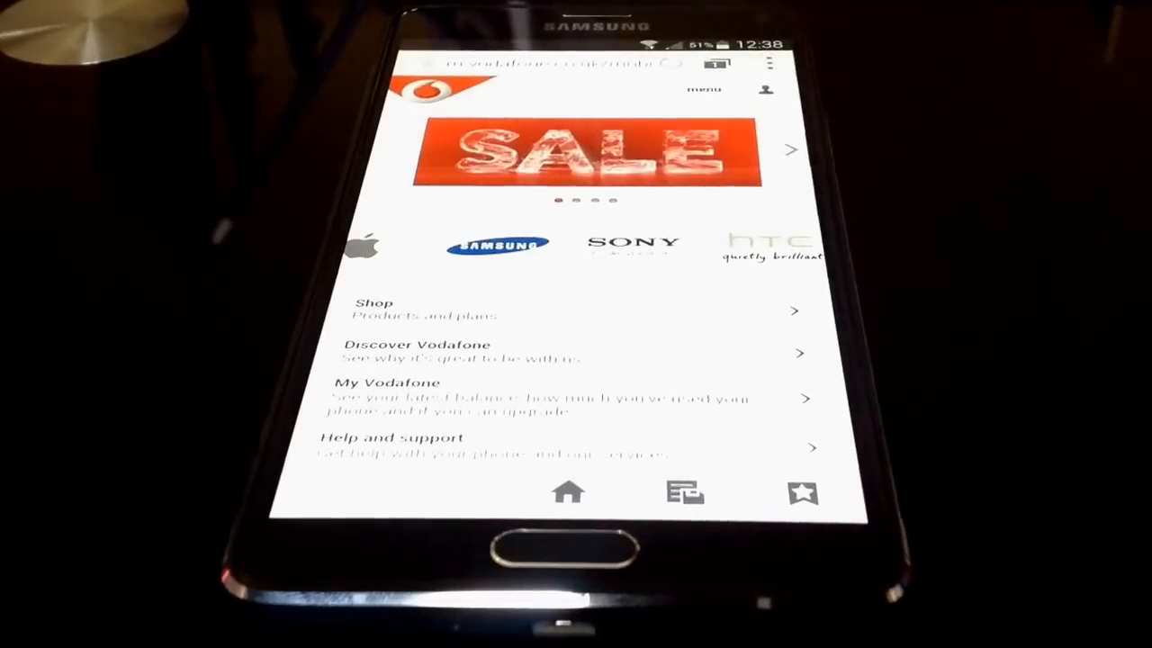
# Reach Privacy settings via the More menu and bring up Delete personal data
pyautogui.click(771, 62)
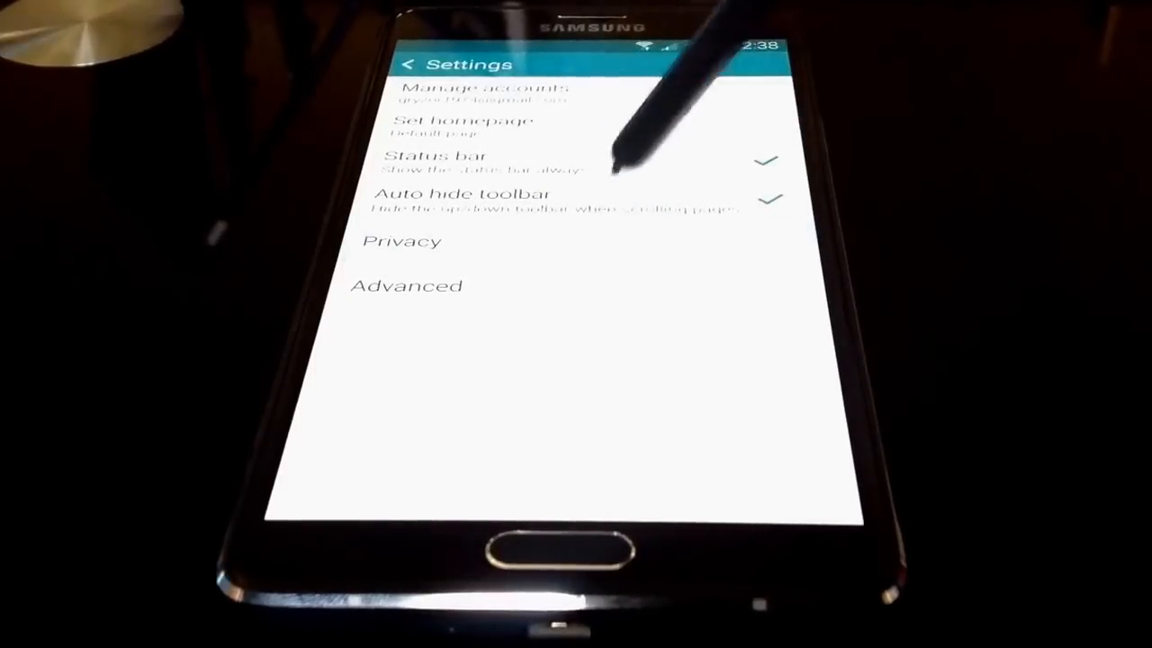
pyautogui.click(401, 241)
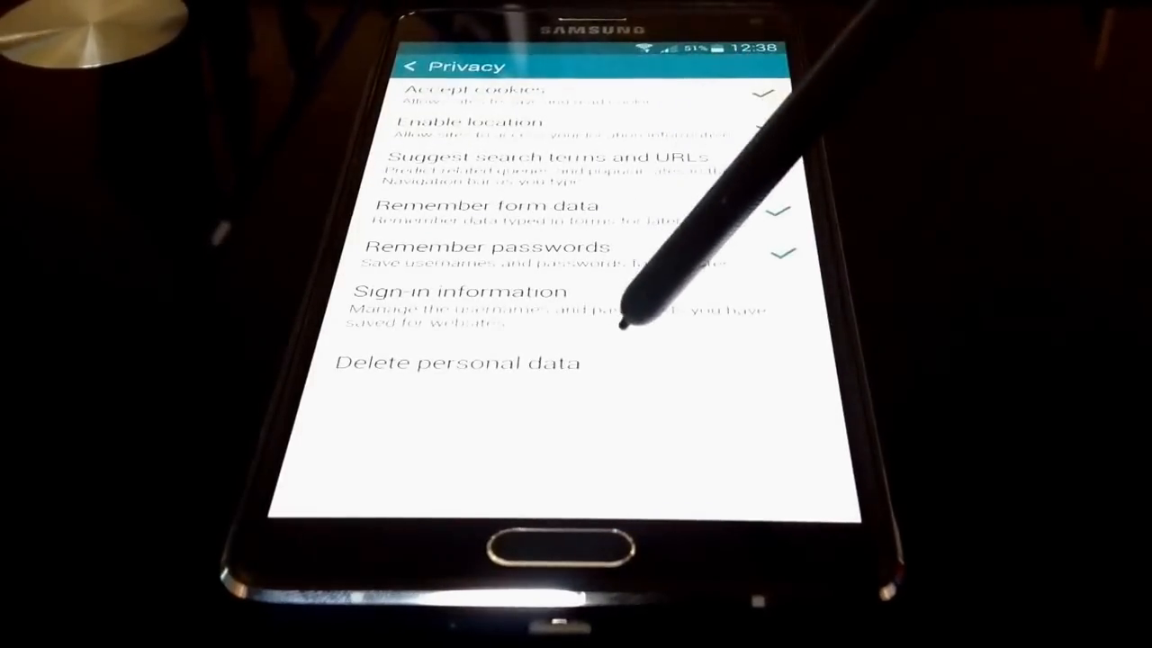
pyautogui.click(457, 363)
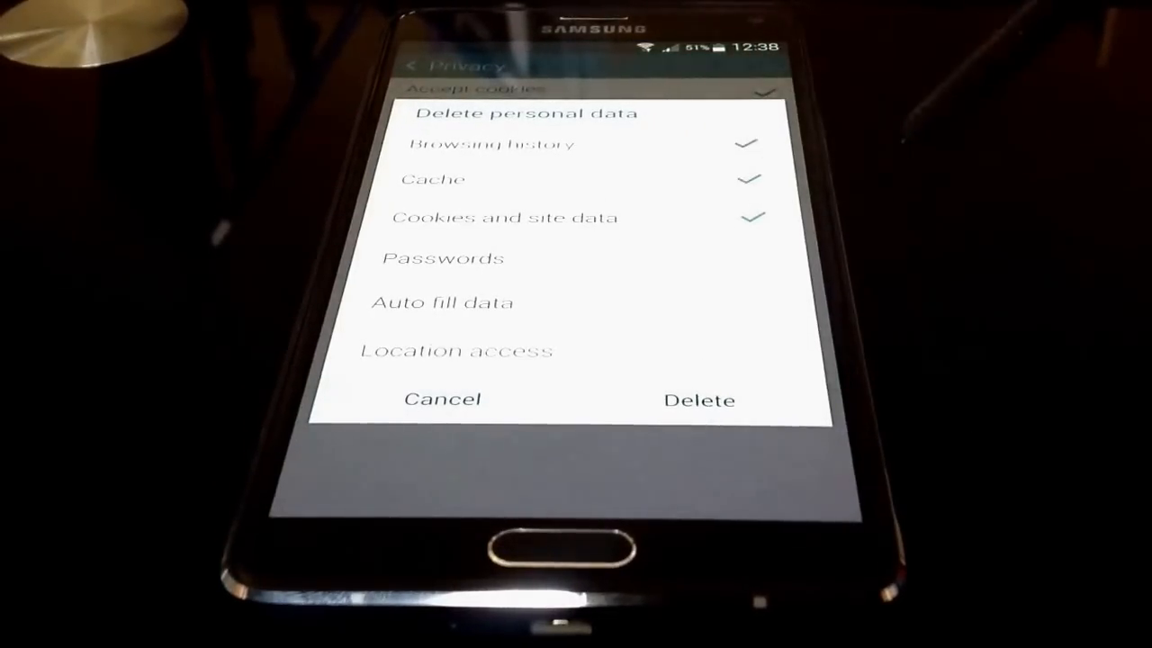
# Delete browsing history, cache, and cookies and site data, returning to Privacy settings
pyautogui.click(443, 400)
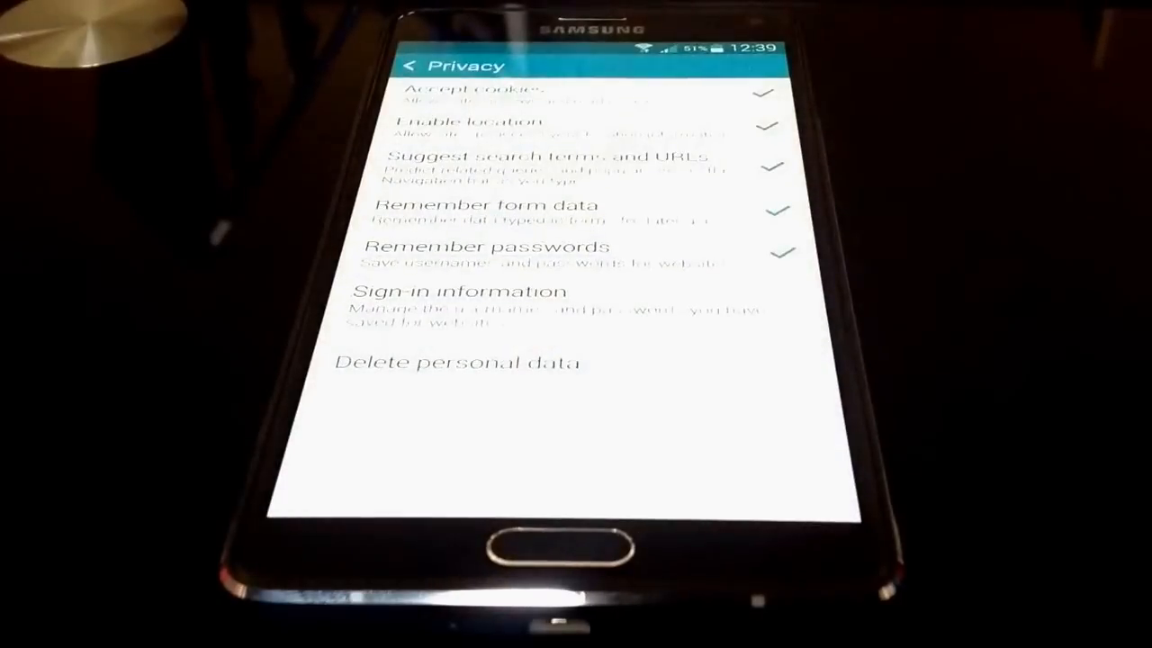